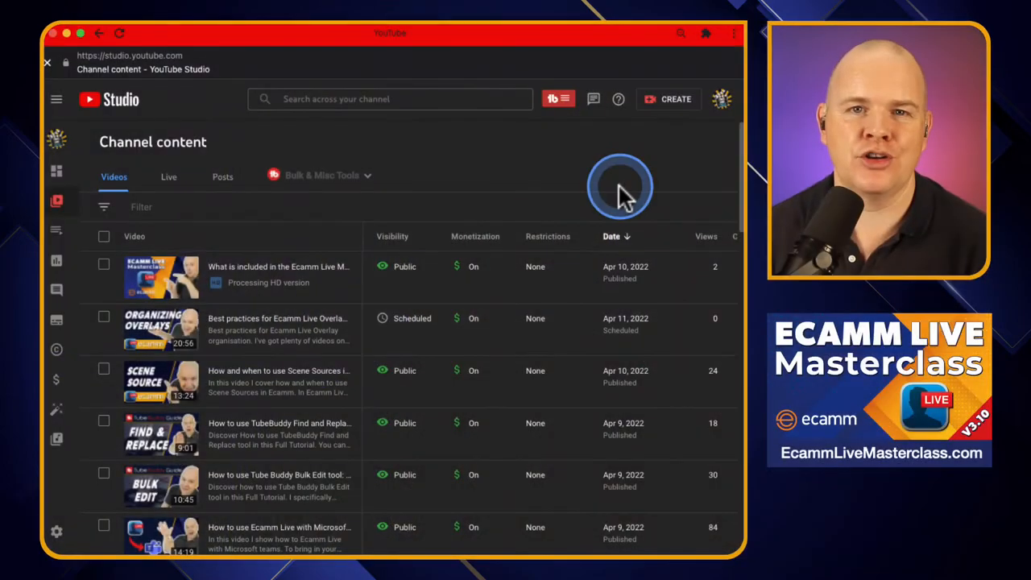
pyautogui.moveTo(601, 161)
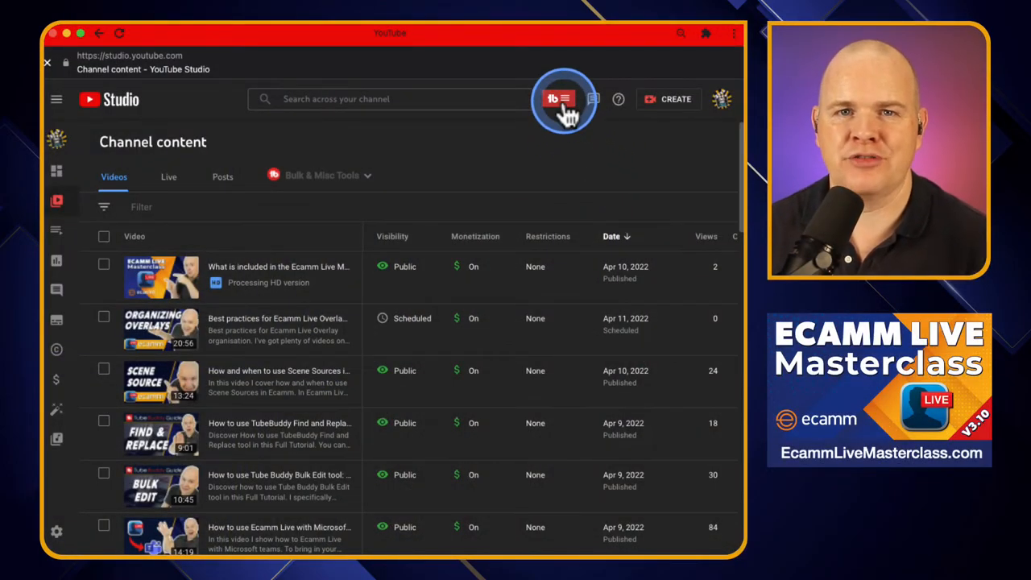
# Open the TubeBuddy menu in YouTube Studio and expand Website Tools to reveal A/B Tests
pyautogui.click(564, 98)
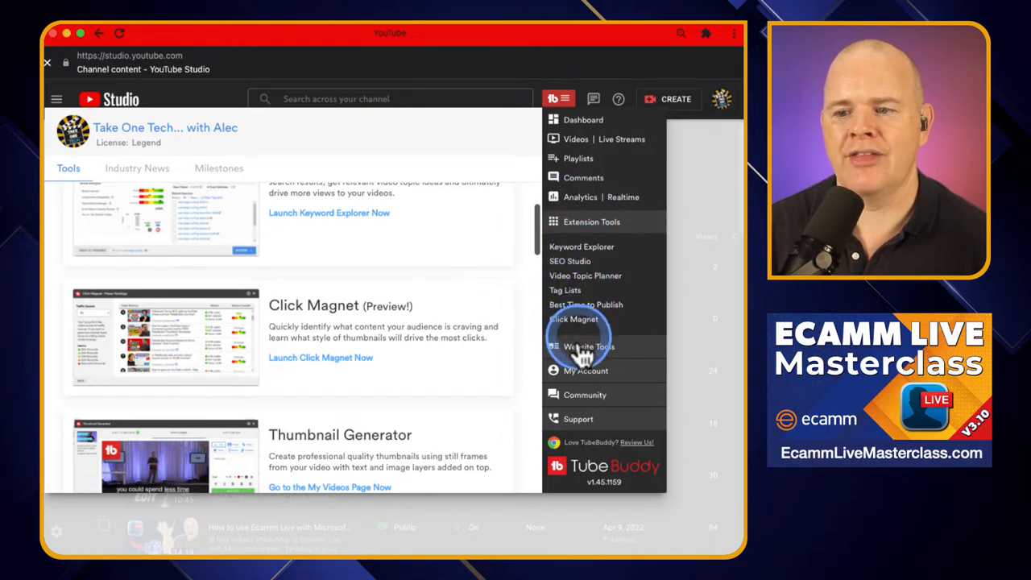
pyautogui.click(587, 346)
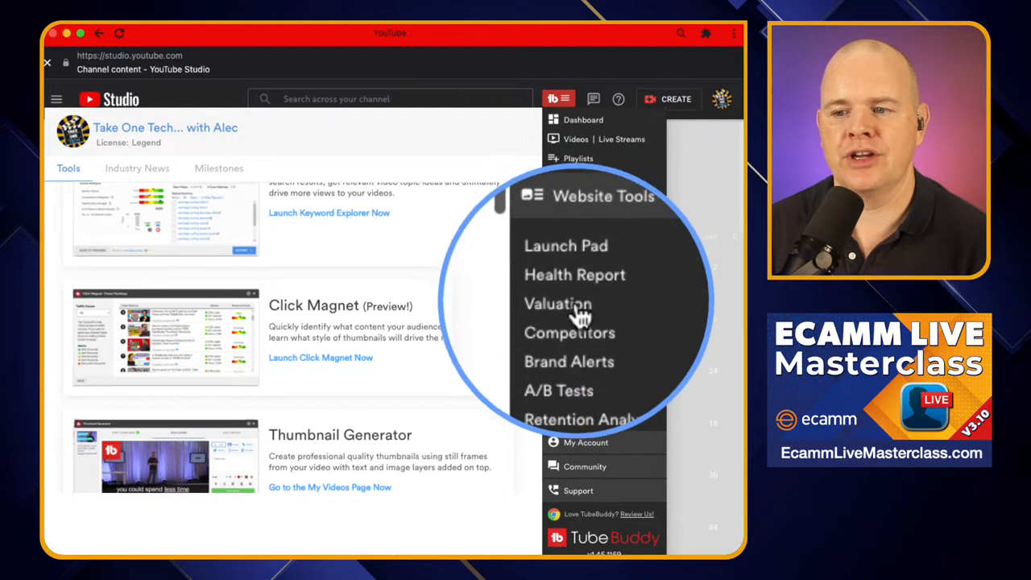
pyautogui.scroll(-3)
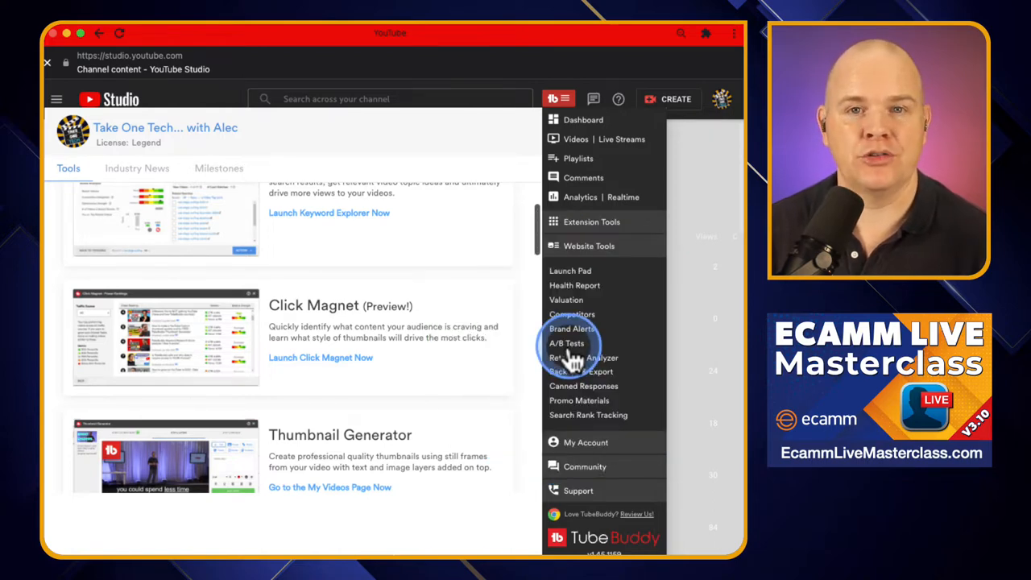
pyautogui.moveTo(572, 351)
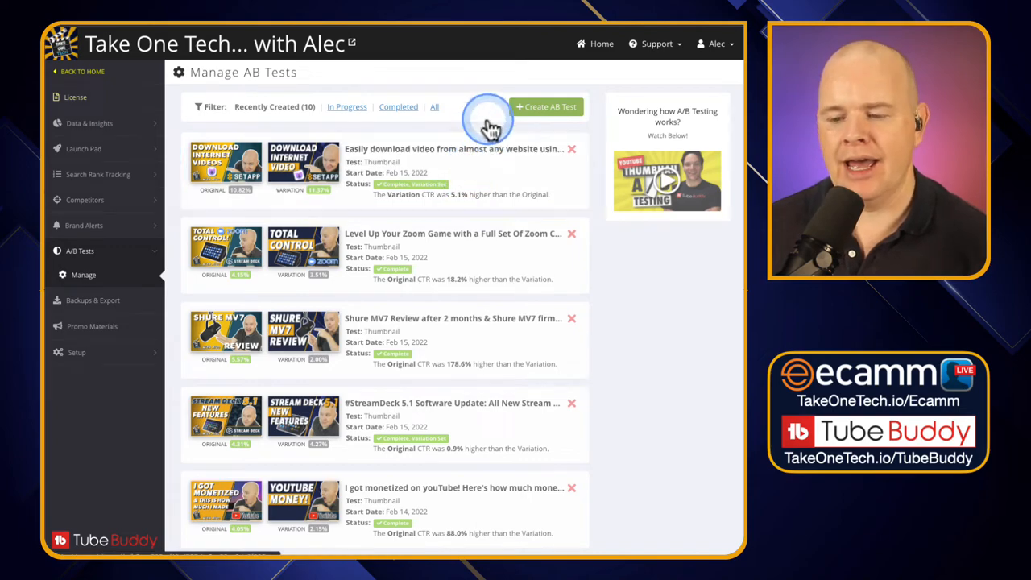
pyautogui.moveTo(502, 82)
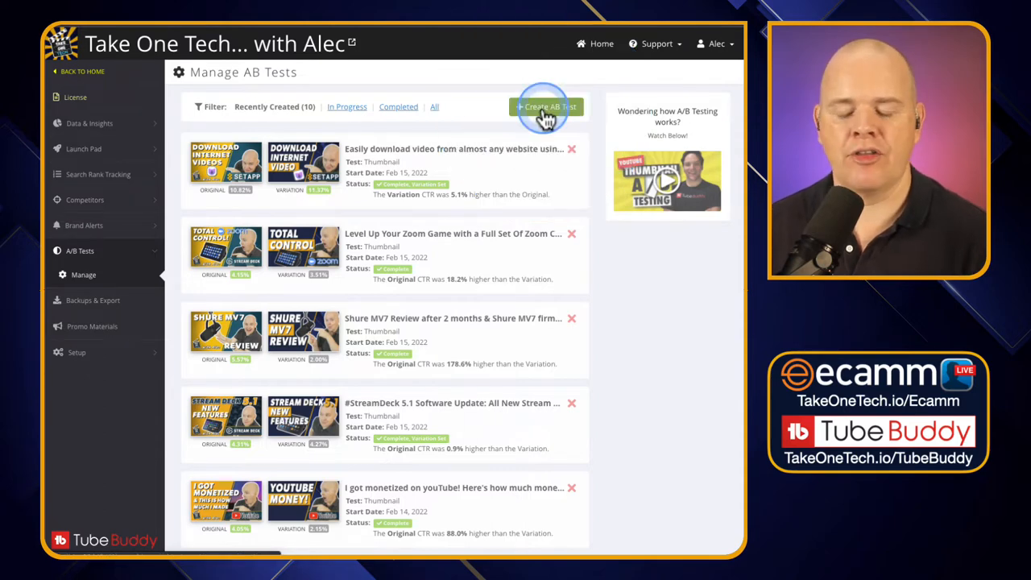
# Begin a new A/B test with Create AB Test on the Manage AB Tests page
pyautogui.click(546, 106)
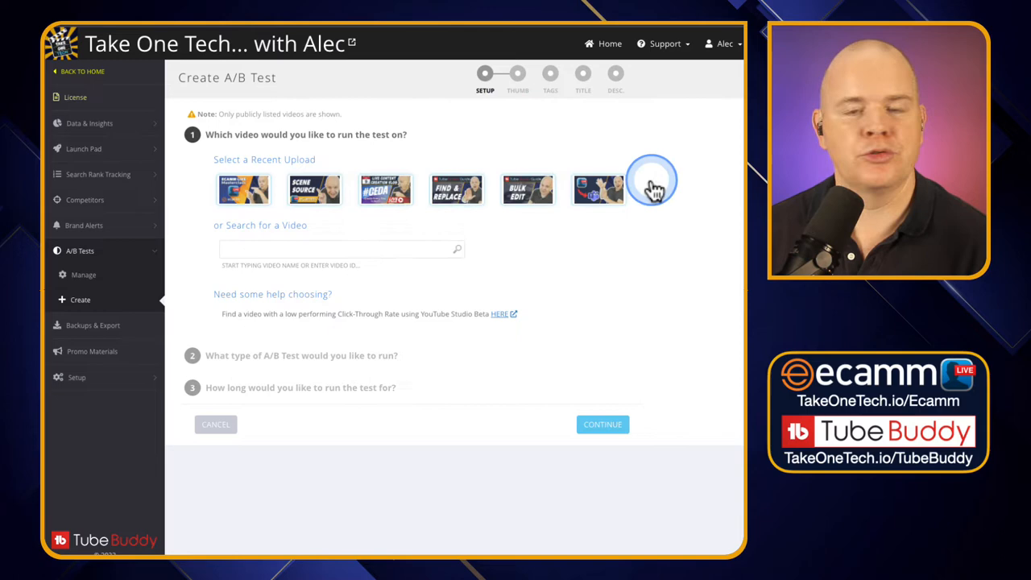
pyautogui.moveTo(341, 250)
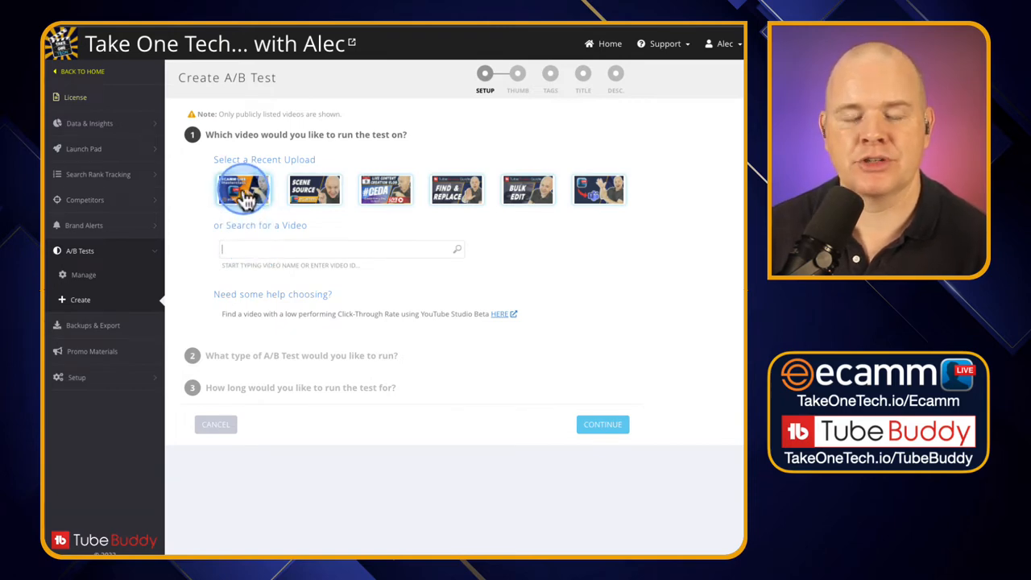
# Select the 'What is included in the Ecamm Live Masterclass?' upload as the test video
pyautogui.click(243, 190)
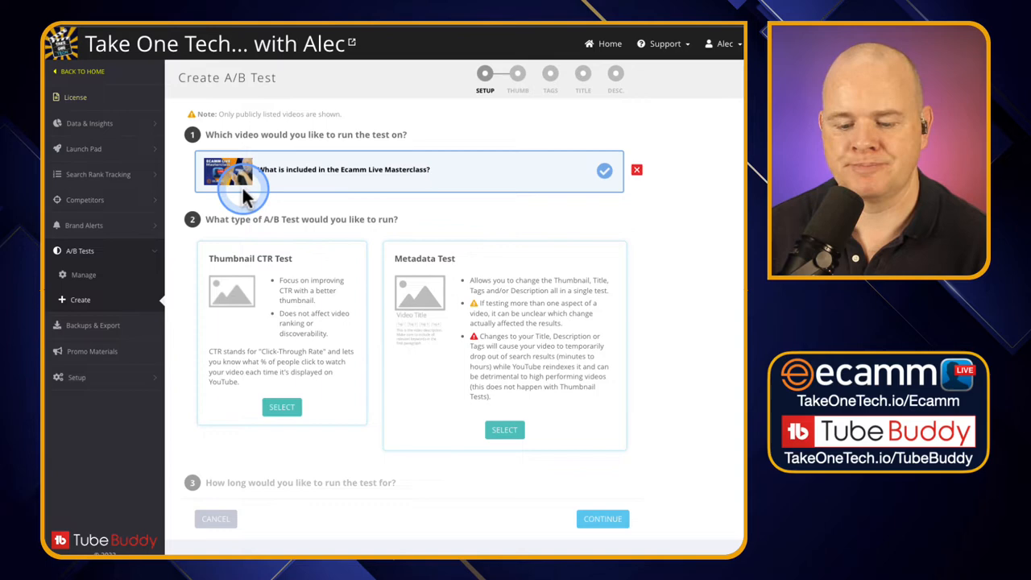
pyautogui.moveTo(282, 299)
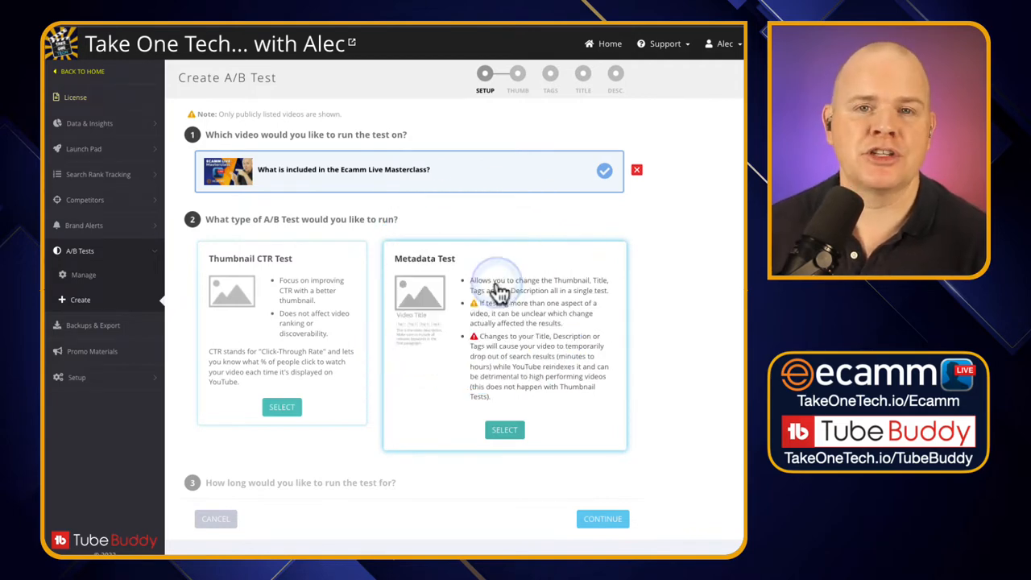
pyautogui.moveTo(495, 310)
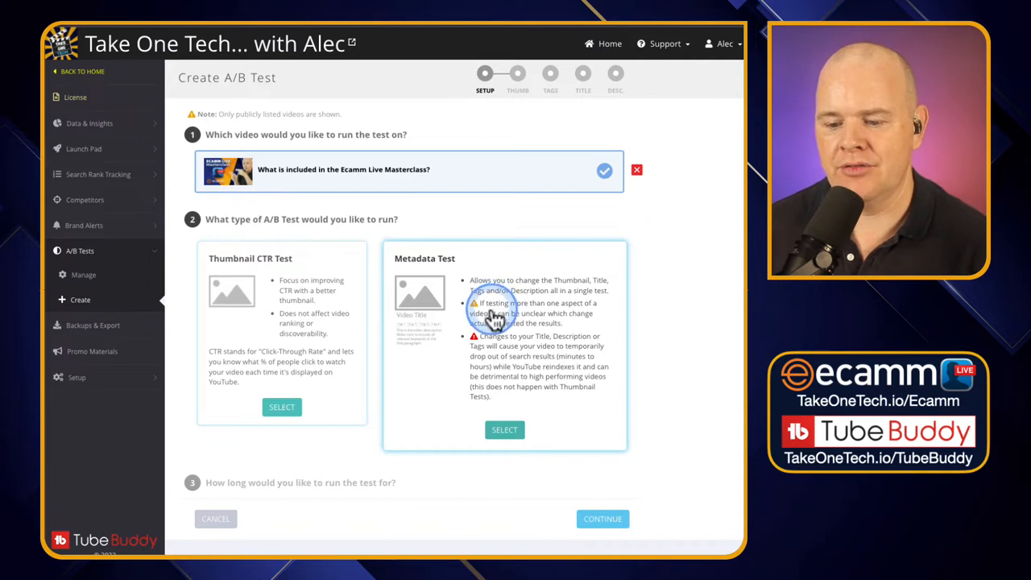
pyautogui.moveTo(459, 346)
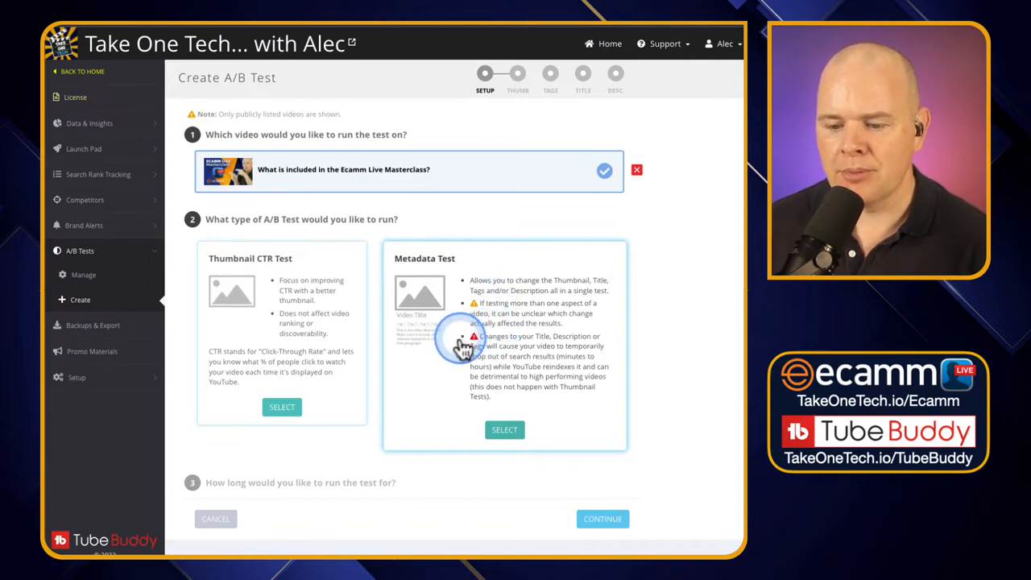
pyautogui.moveTo(421, 385)
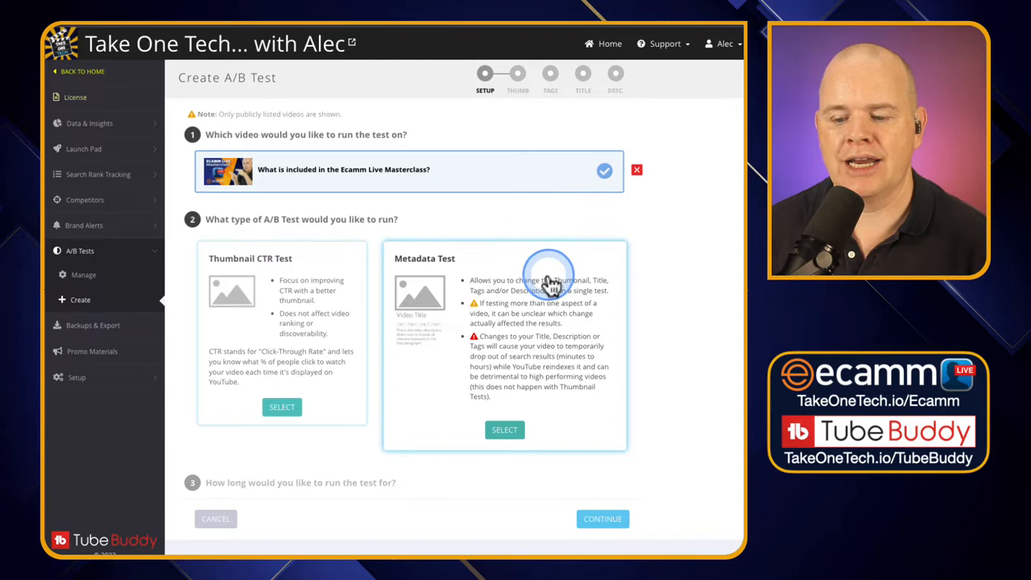
pyautogui.moveTo(546, 314)
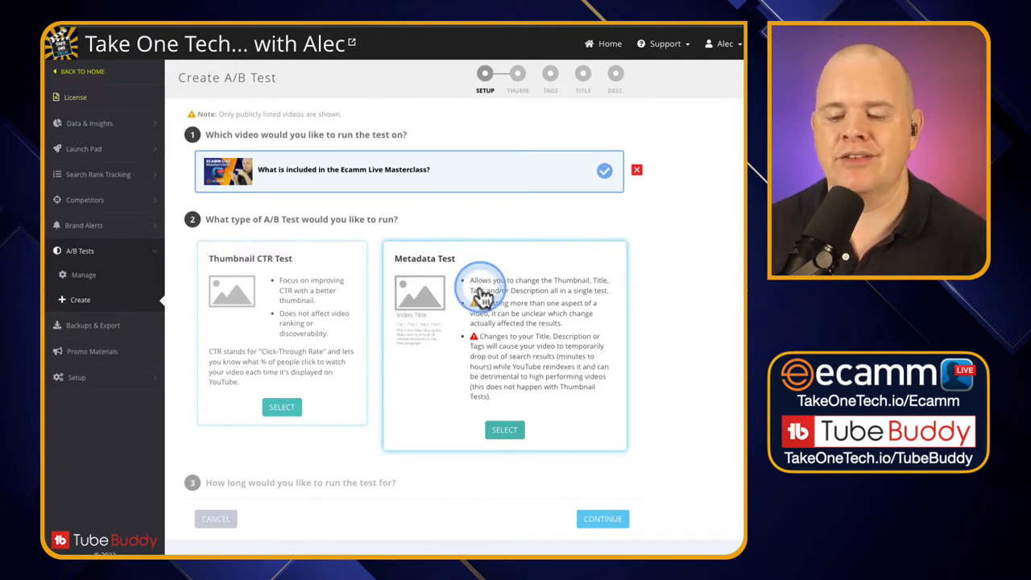
pyautogui.moveTo(327, 261)
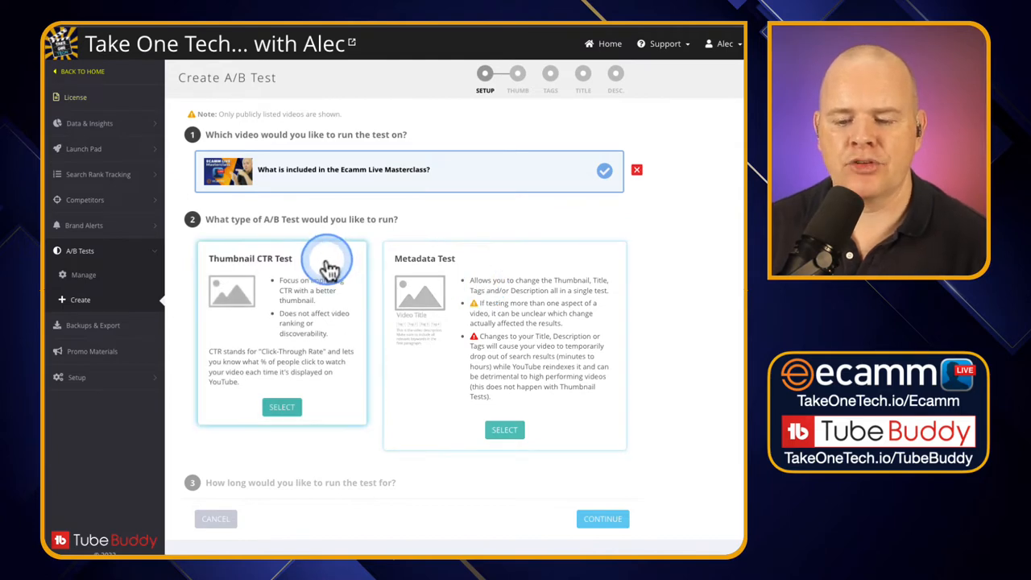
# Choose a Thumbnail CTR Test running a set number of days (14) and continue
pyautogui.click(282, 407)
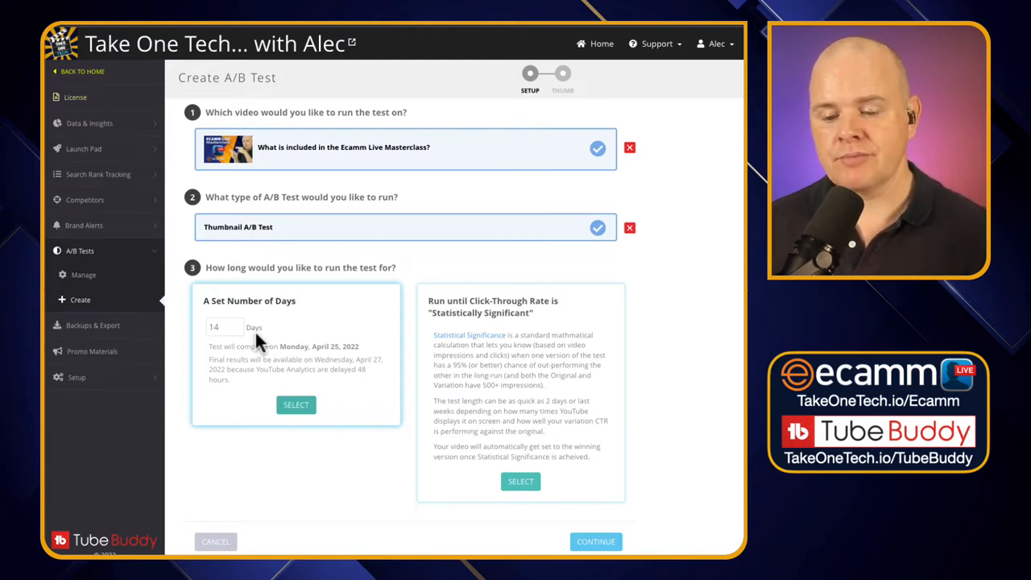
pyautogui.click(224, 327)
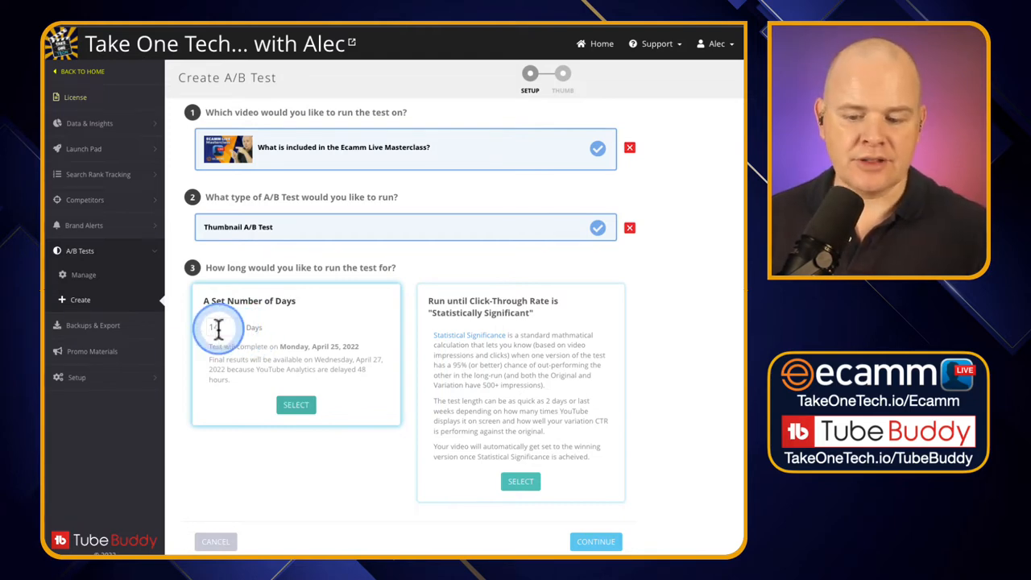
pyautogui.write('14')
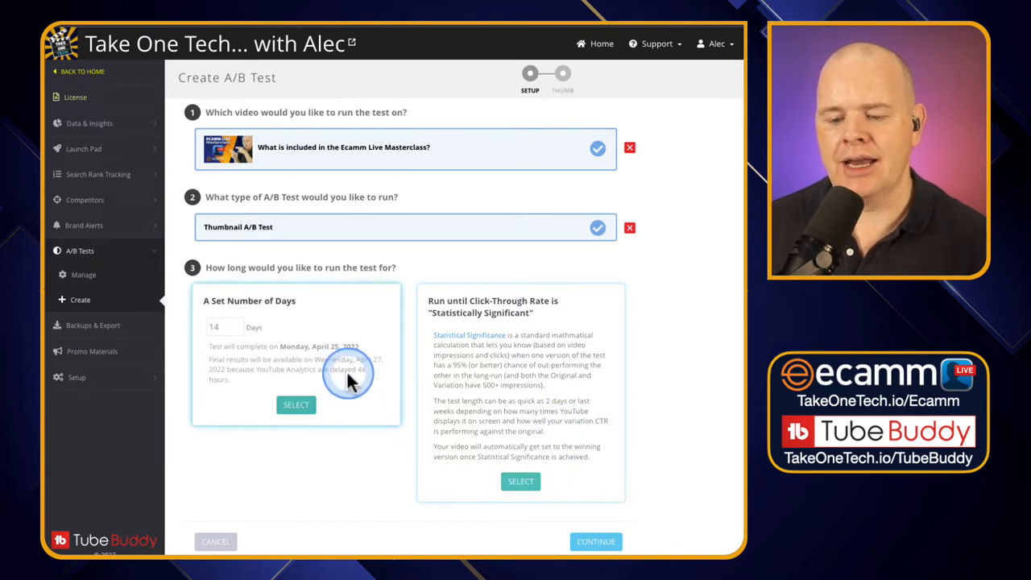
pyautogui.click(296, 405)
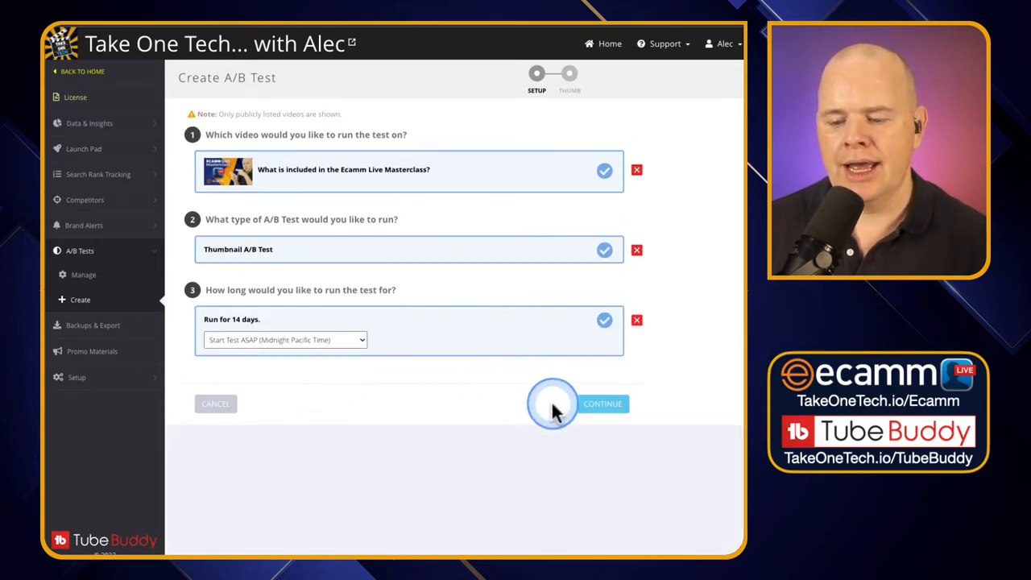
pyautogui.click(602, 404)
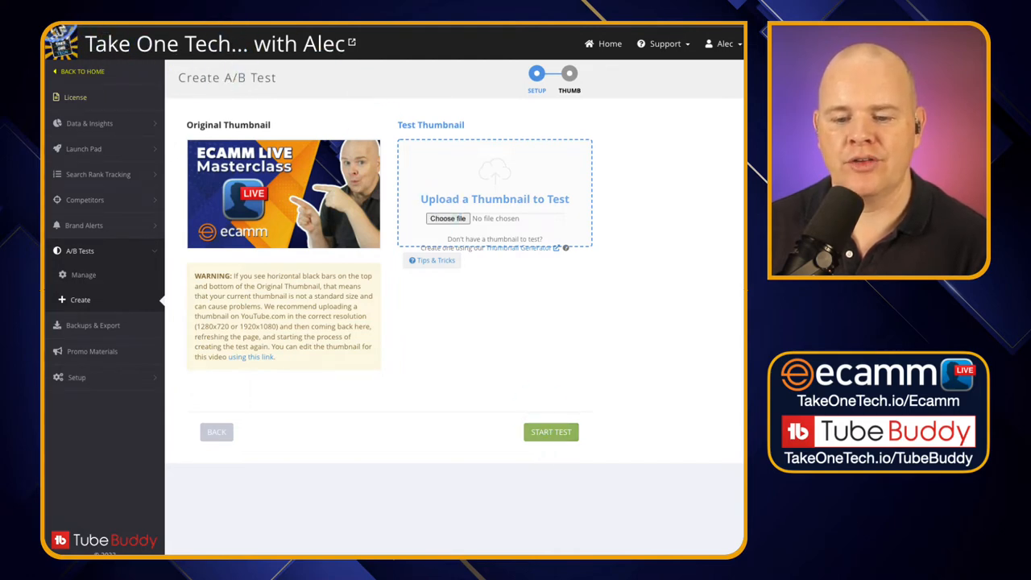
pyautogui.click(83, 275)
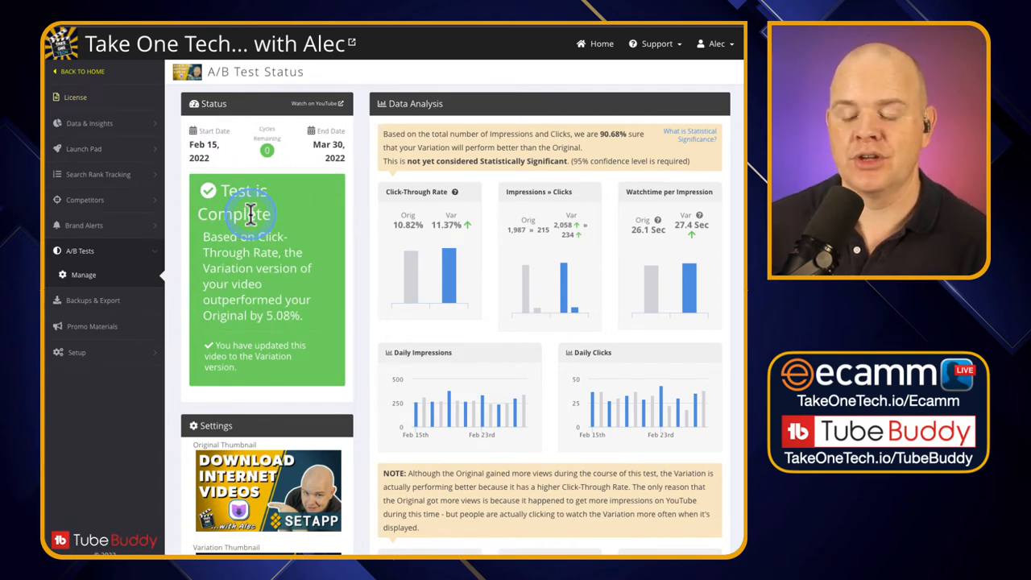
pyautogui.moveTo(221, 157)
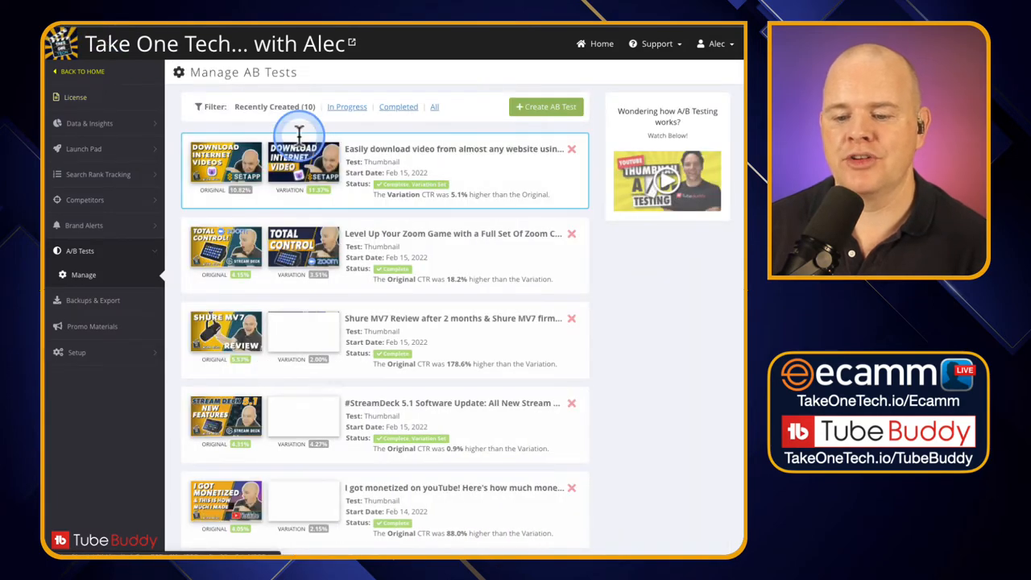
# Scroll through the Manage AB Tests list of completed thumbnail tests
pyautogui.scroll(-3)
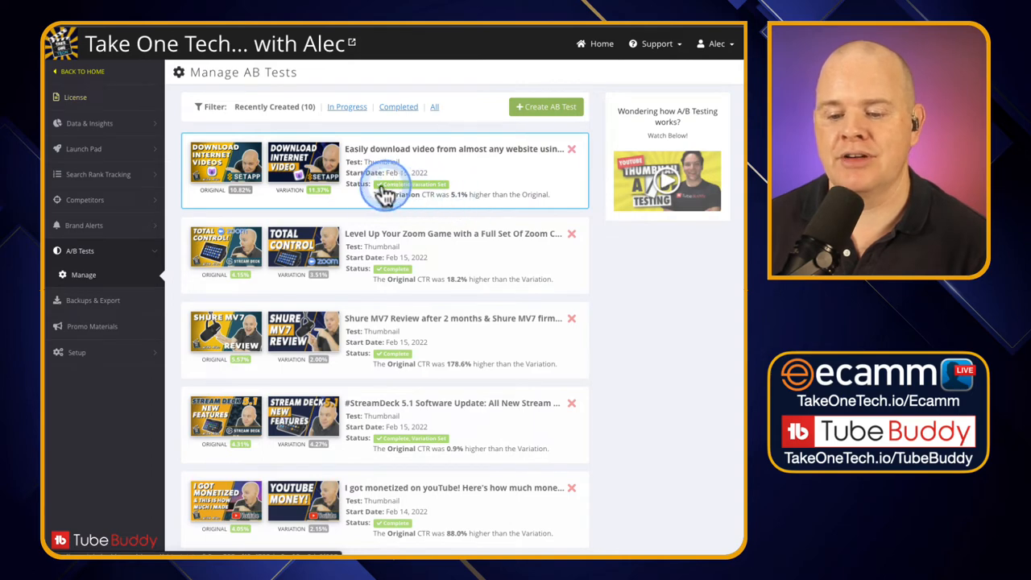
pyautogui.moveTo(491, 201)
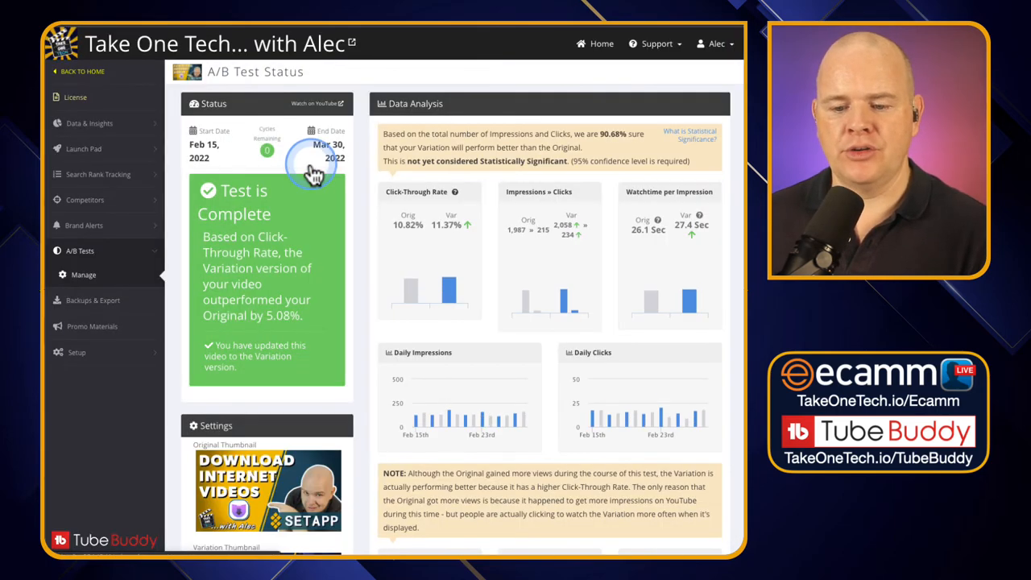
# Scroll the download-internet-videos results page down to the watch time per impression chart
pyautogui.scroll(-3)
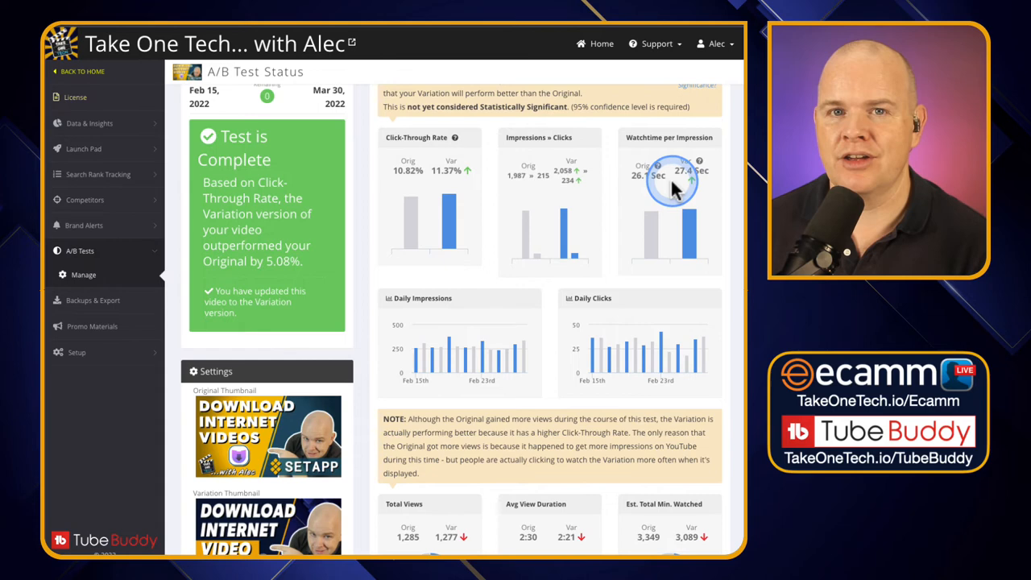
pyautogui.moveTo(675, 230)
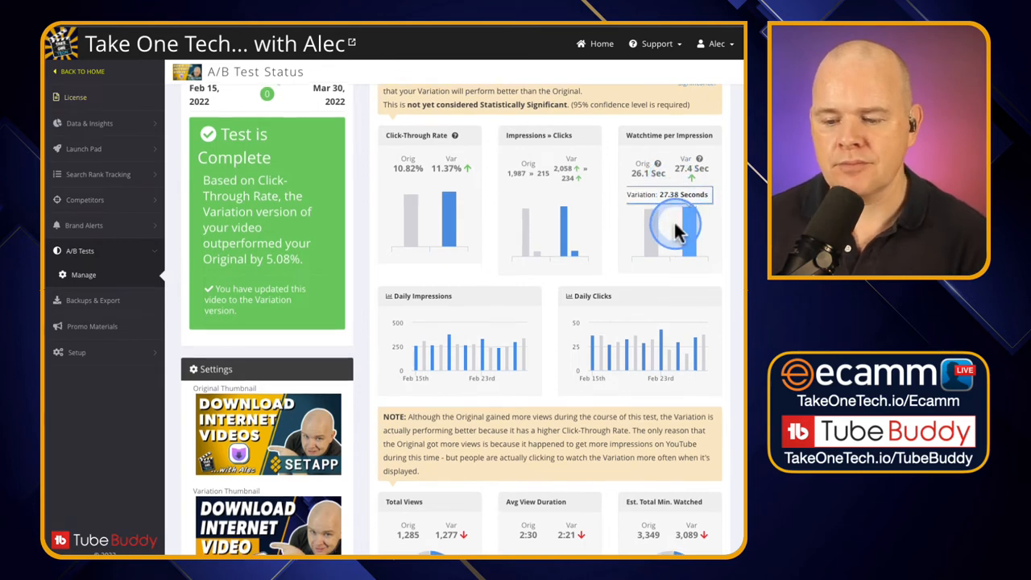
# Scroll down to the Total Views, Avg View Duration, Est. Total Min. Watched and Daily Views panels
pyautogui.scroll(-3)
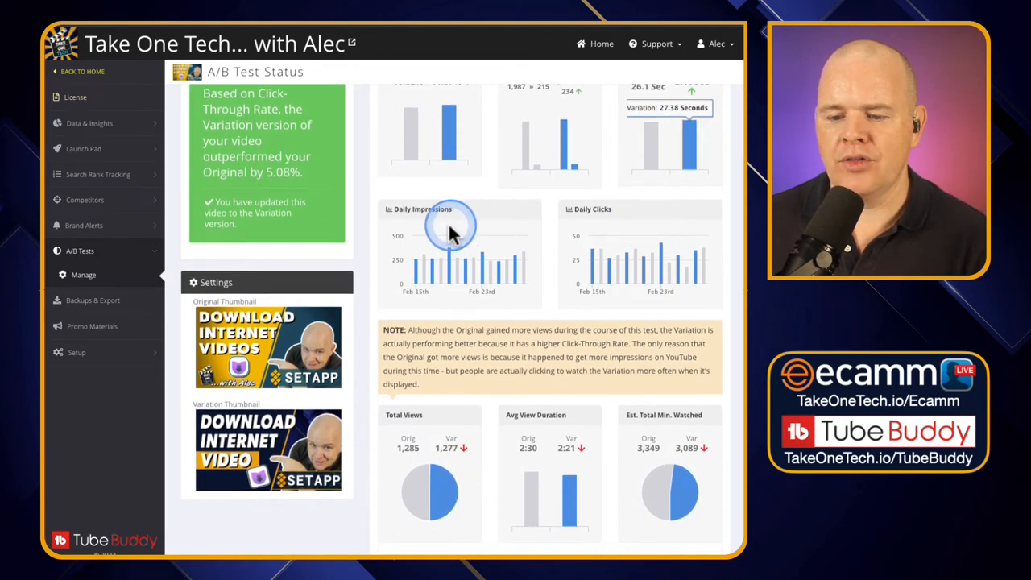
pyautogui.moveTo(592, 232)
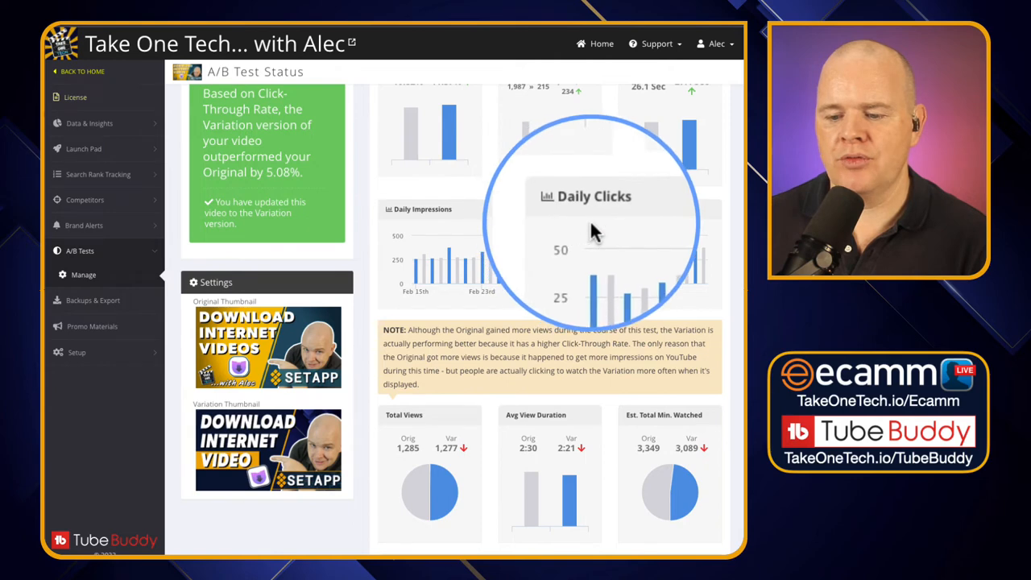
pyautogui.scroll(-3)
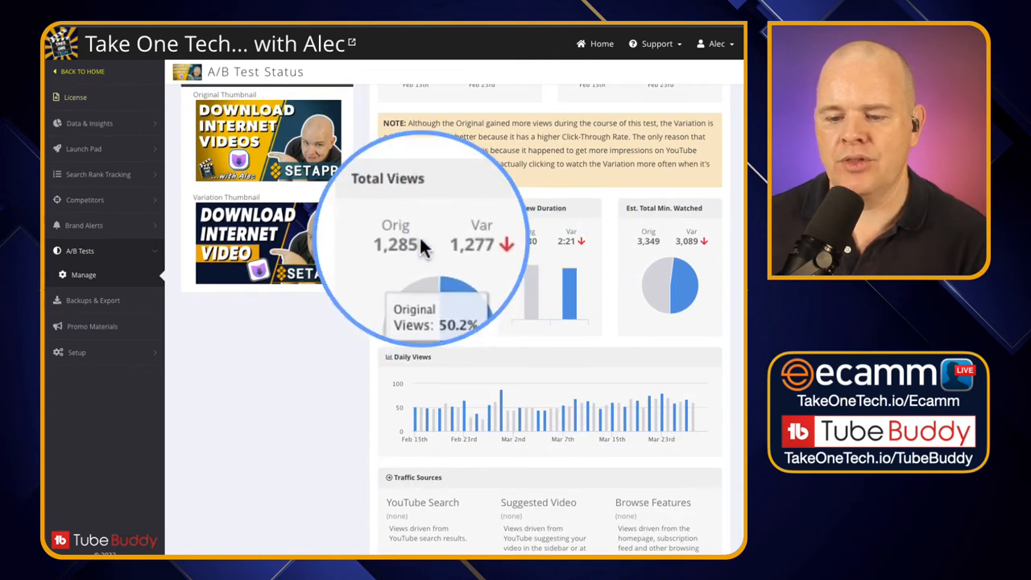
pyautogui.scroll(-3)
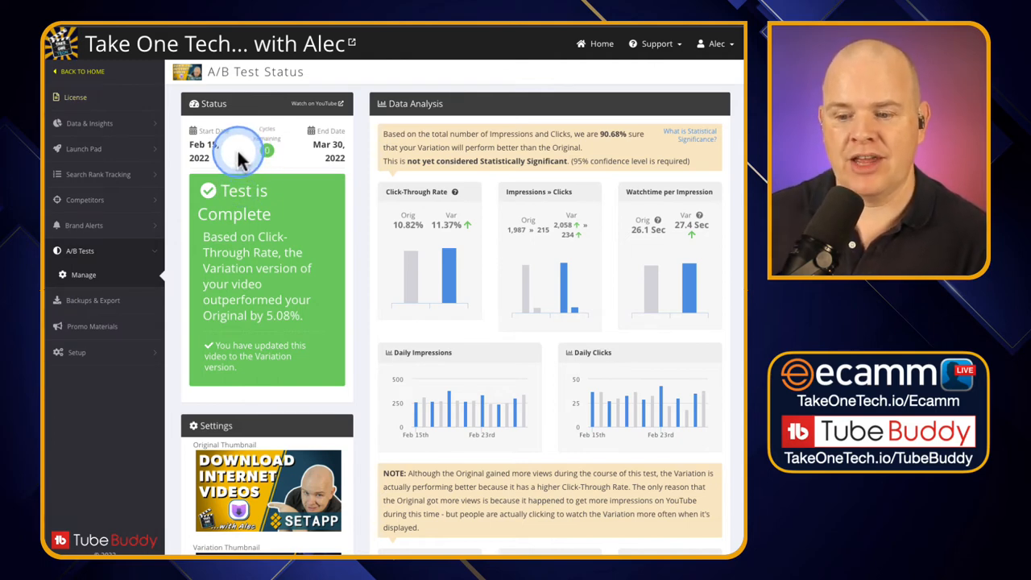
pyautogui.moveTo(388, 164)
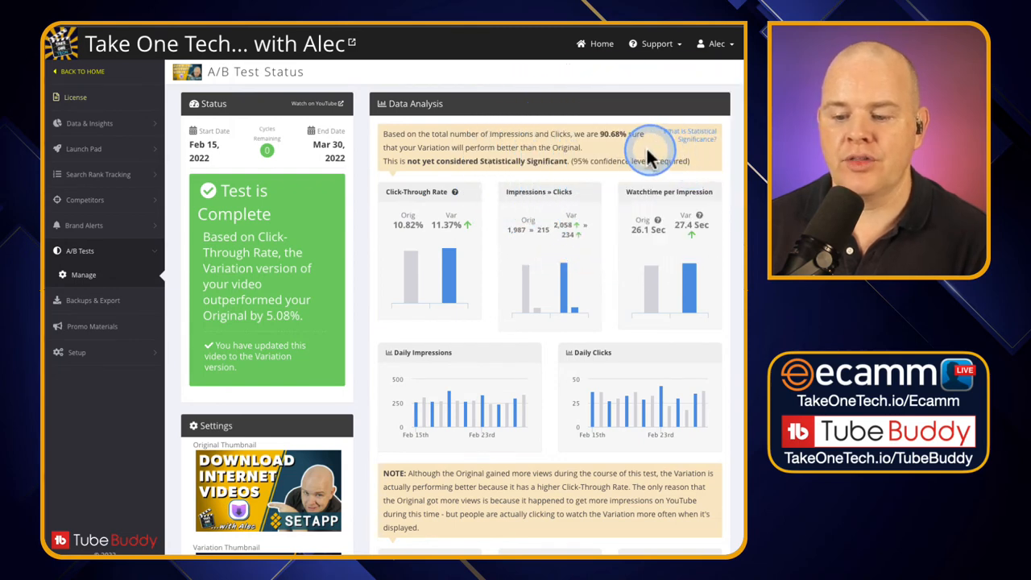
pyautogui.moveTo(431, 205)
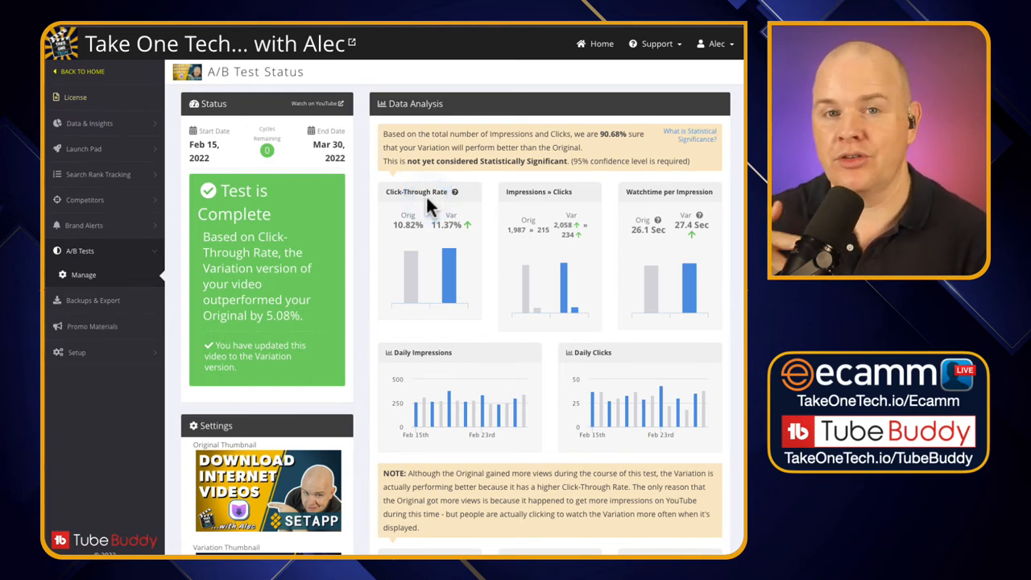
# Return to the test list via Manage under A/B Tests in the sidebar
pyautogui.click(428, 203)
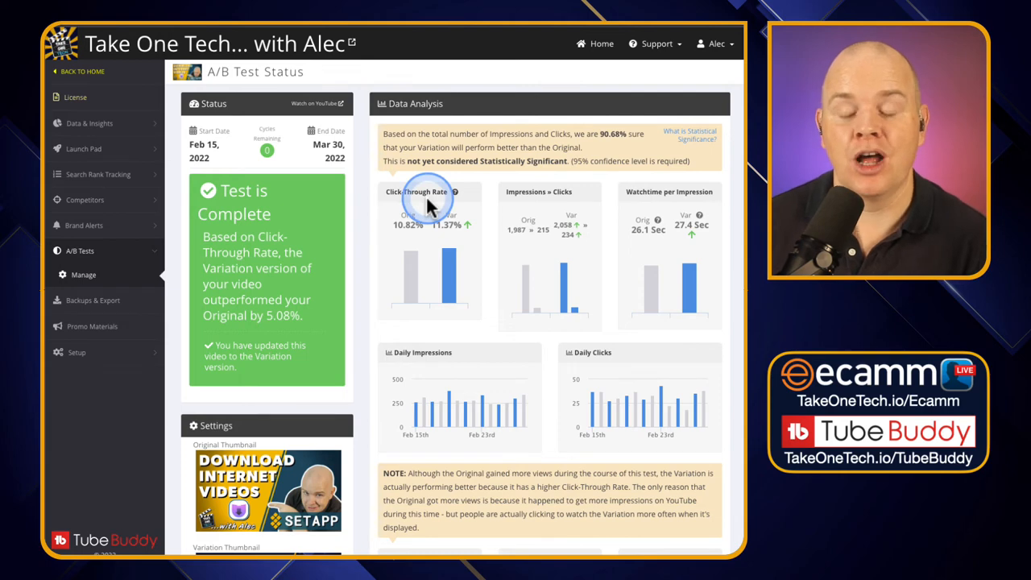
pyautogui.moveTo(416, 199)
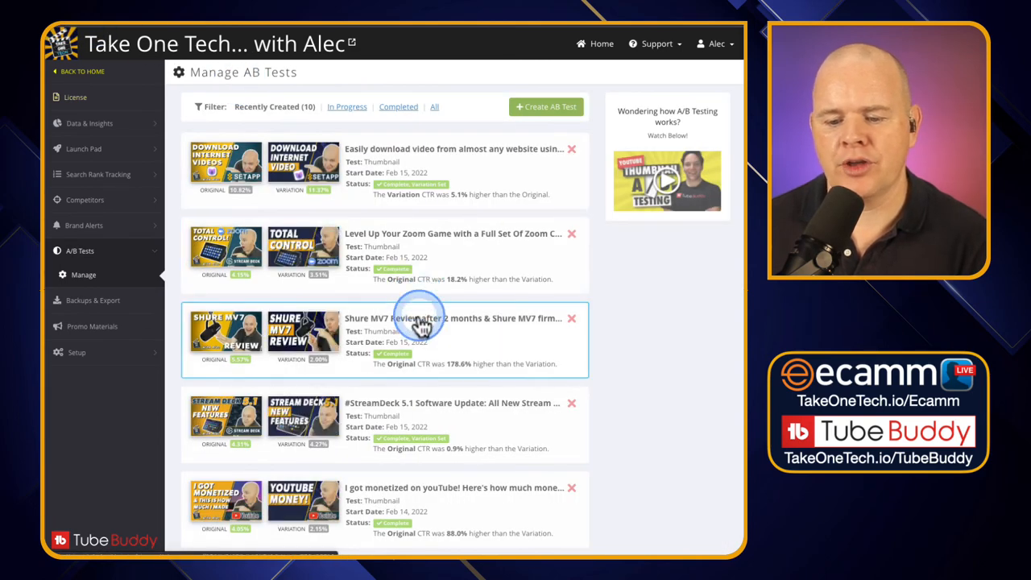
pyautogui.moveTo(339, 242)
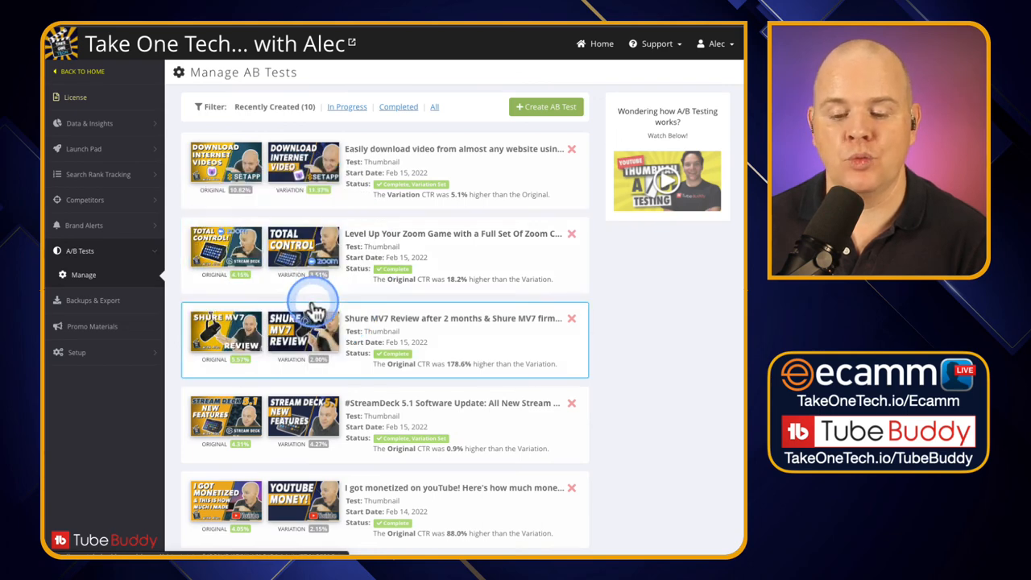
# Scroll the A/B test list down to the older Feb 14 Stream Deck and timestamps tests
pyautogui.scroll(-3)
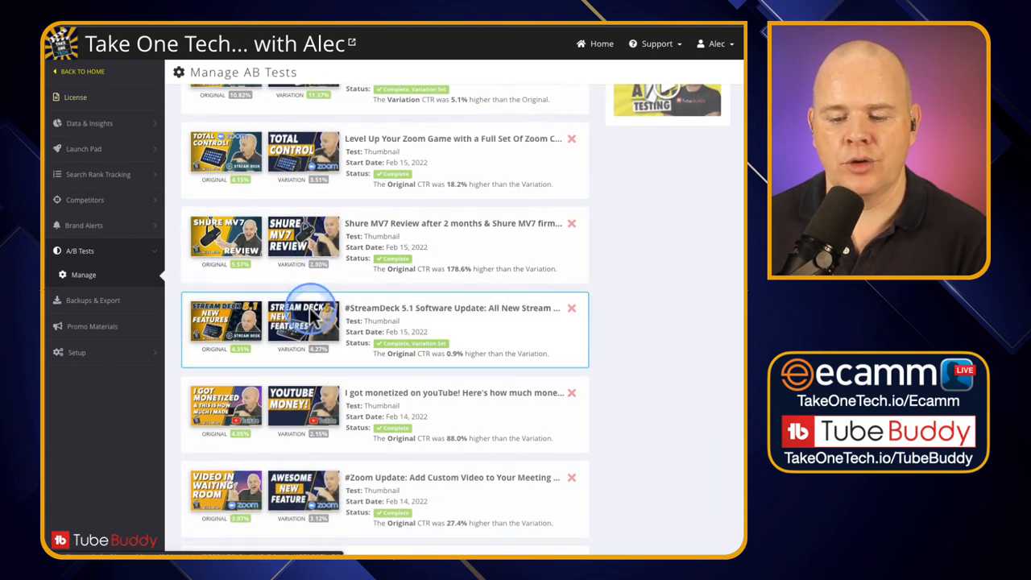
pyautogui.scroll(-3)
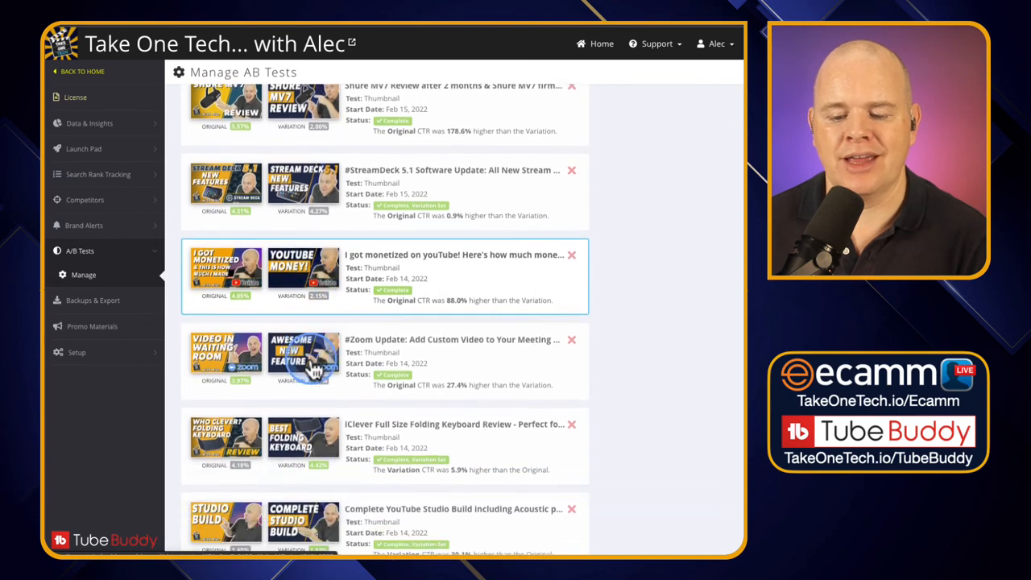
pyautogui.scroll(-3)
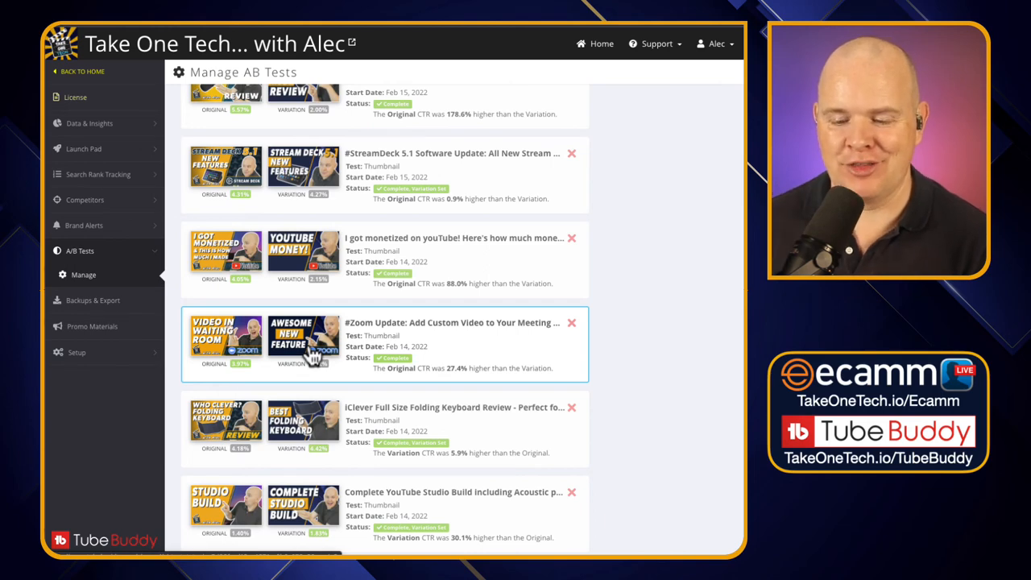
pyautogui.scroll(-3)
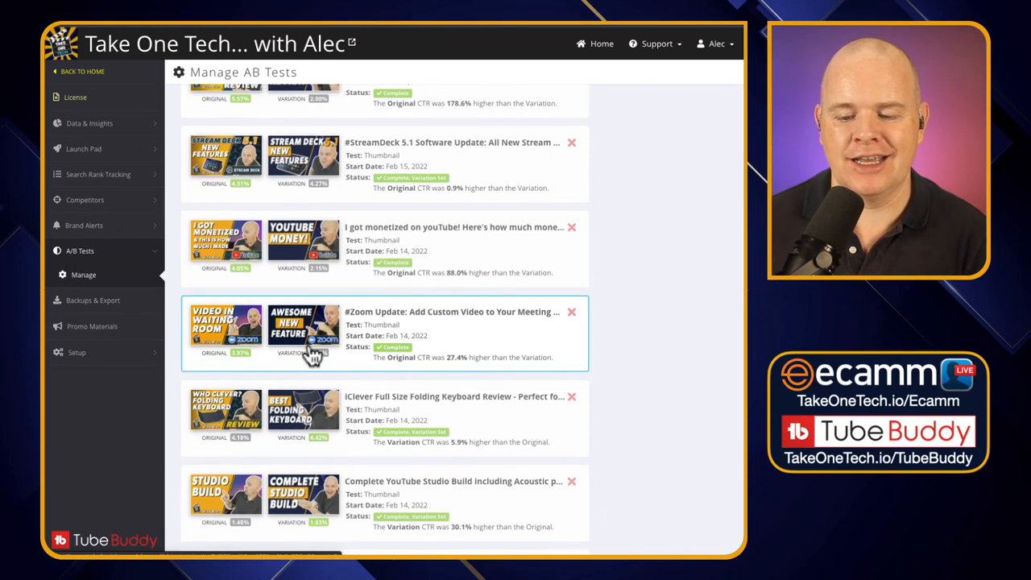
pyautogui.scroll(-3)
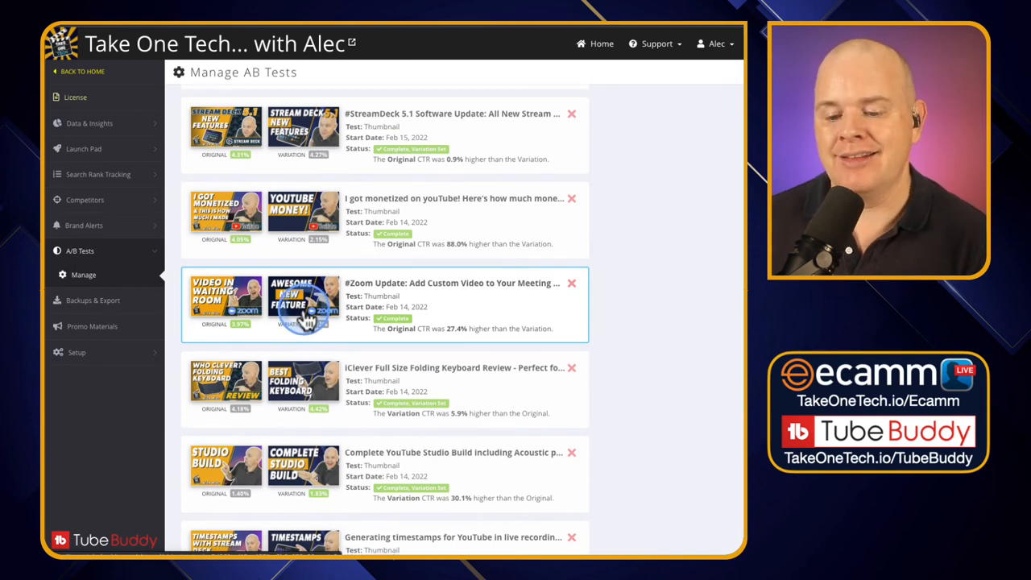
pyautogui.scroll(-3)
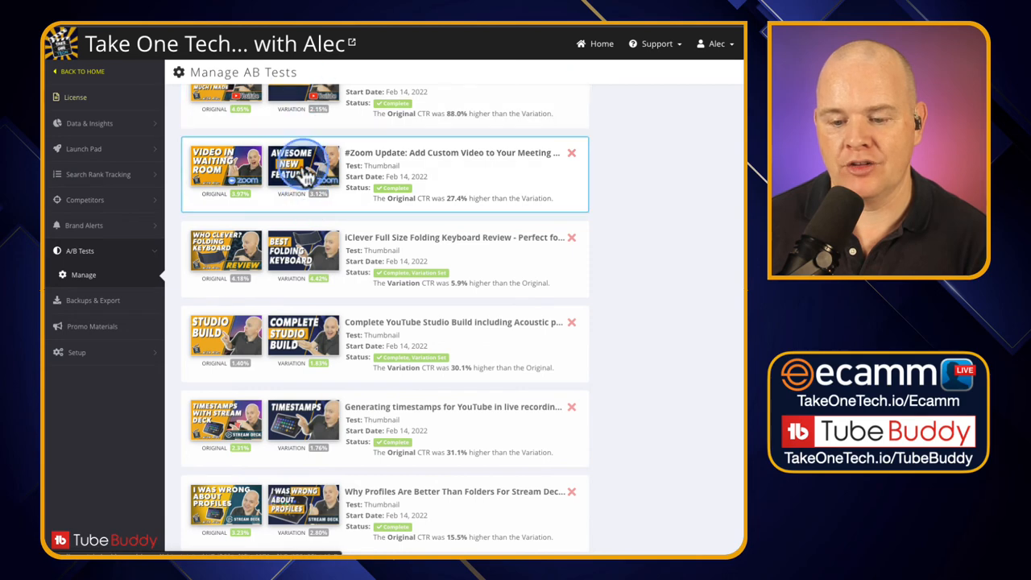
pyautogui.moveTo(304, 336)
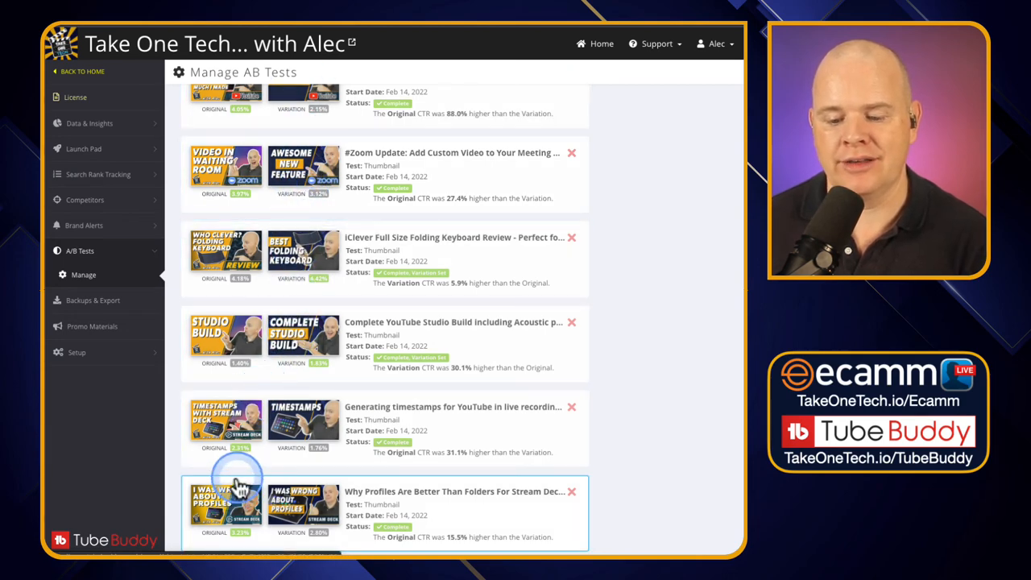
pyautogui.moveTo(548, 284)
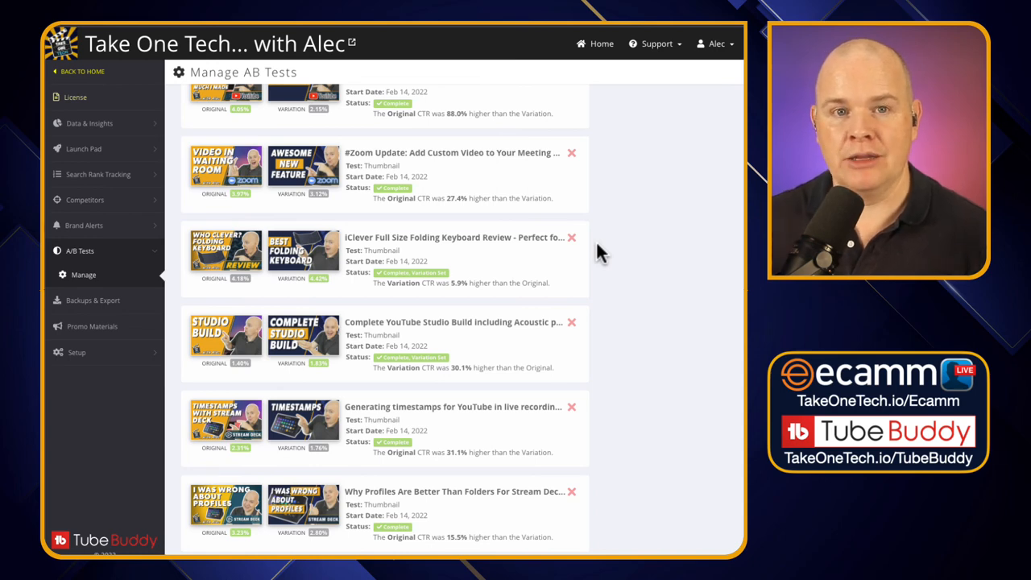
pyautogui.click(350, 145)
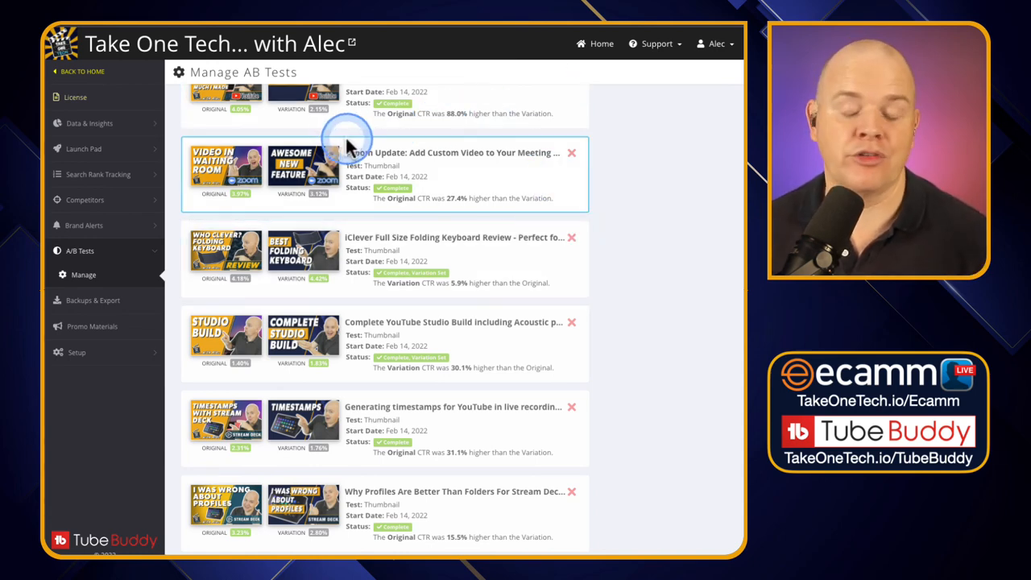